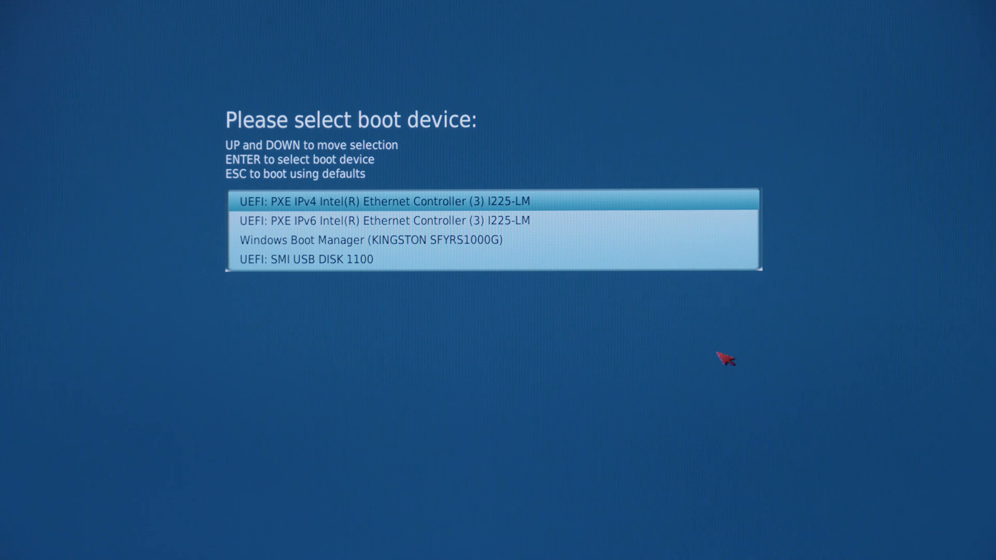
- Highlight UEFI: SMI USB DISK 1100 in the boot menu to boot from it
{"action": "key", "text": "Down"}
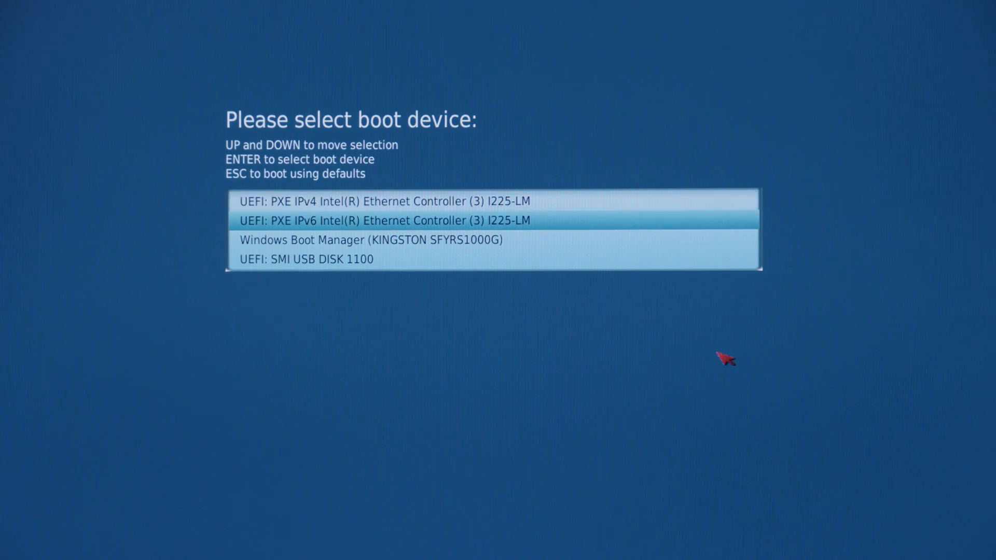
{"action": "key", "text": "Down"}
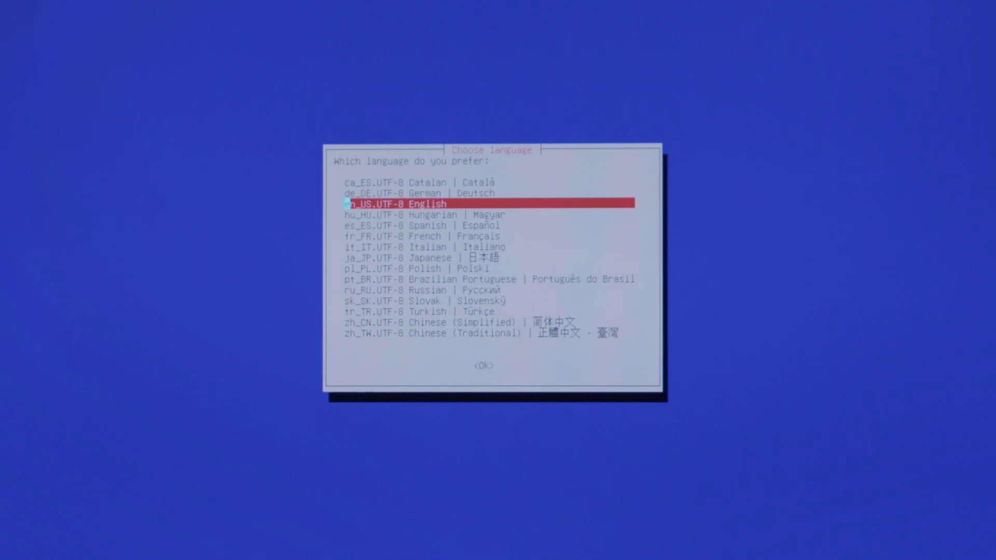
- Choose en_US.UTF-8 English as the Clonezilla language
{"action": "left_click", "coordinate": [483, 365]}
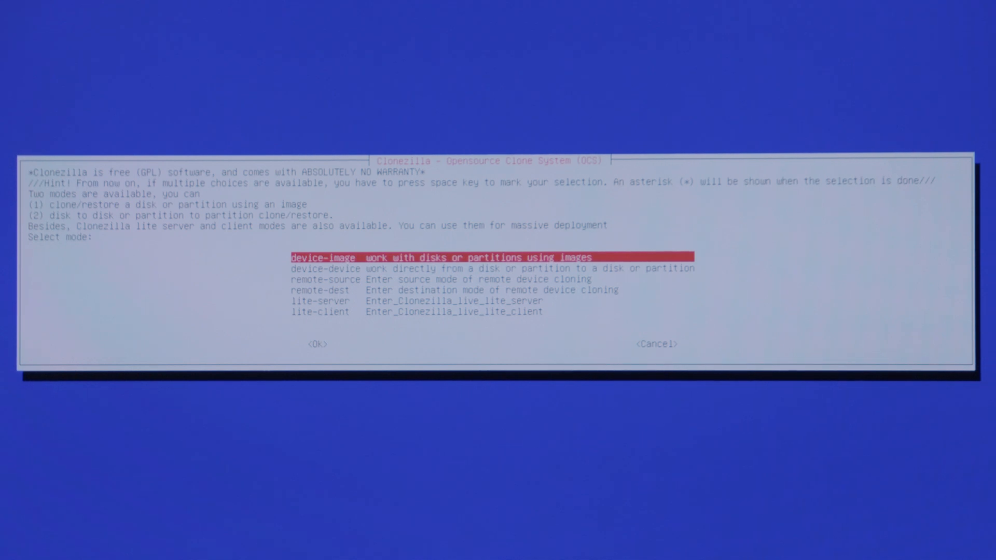
- Select device-device mode in the Select mode menu
{"action": "key", "text": "Down"}
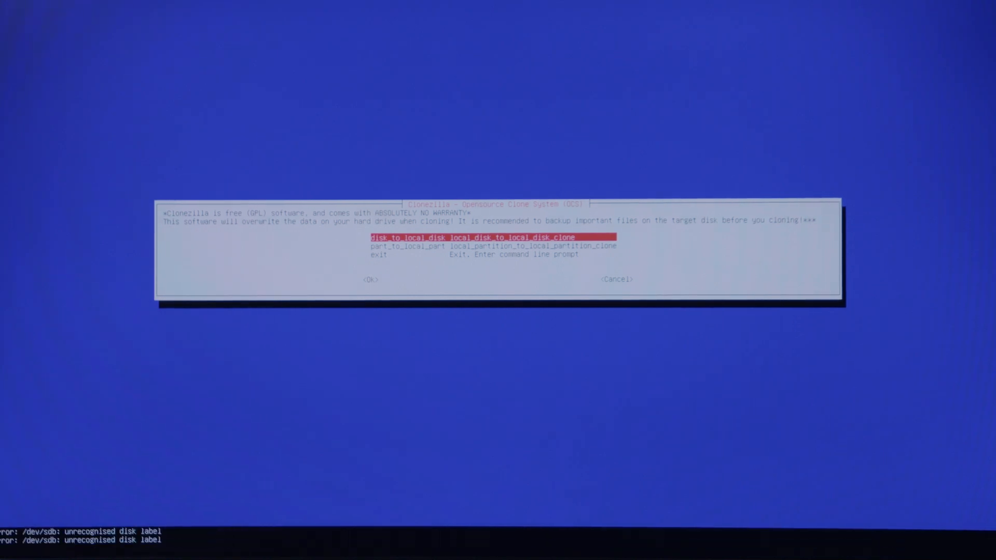
- Choose disk_to_local_disk, cloning the Kingston drive onto the BarraCuda SSD
{"action": "left_click", "coordinate": [373, 279]}
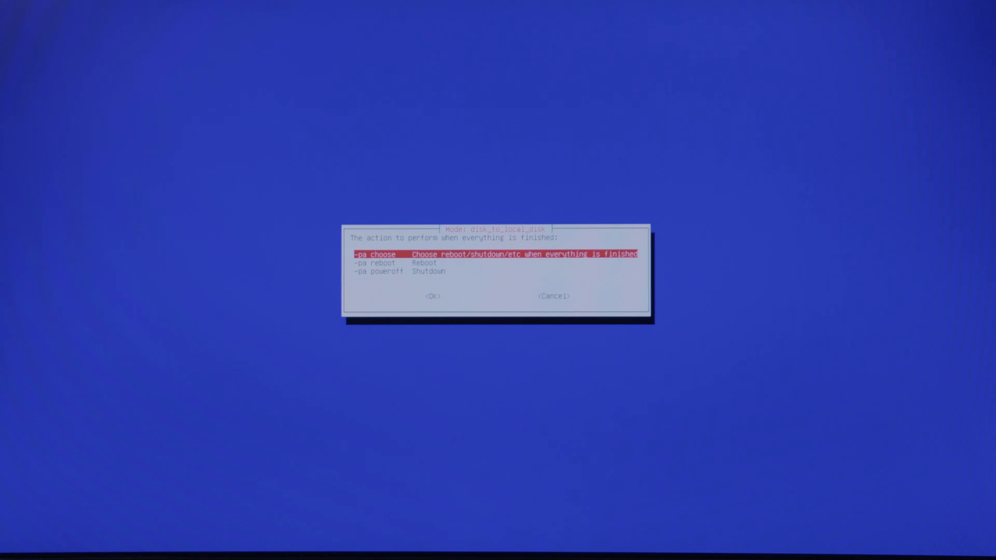
- Select -pa reboot as the action after cloning finishes
{"action": "key", "text": "Down"}
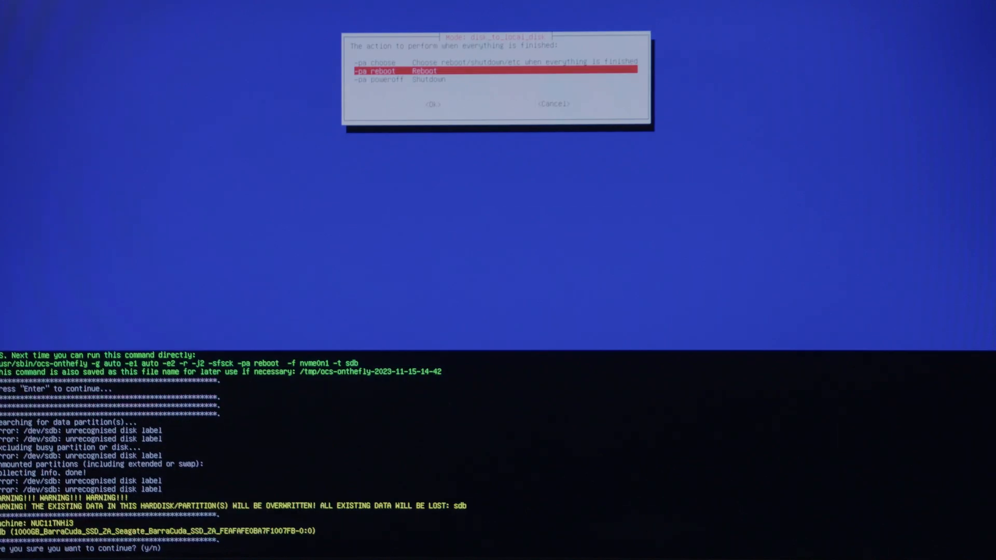
- Answer y to both 'Are you sure you want to continue?' overwrite prompts
{"action": "type", "text": "y"}
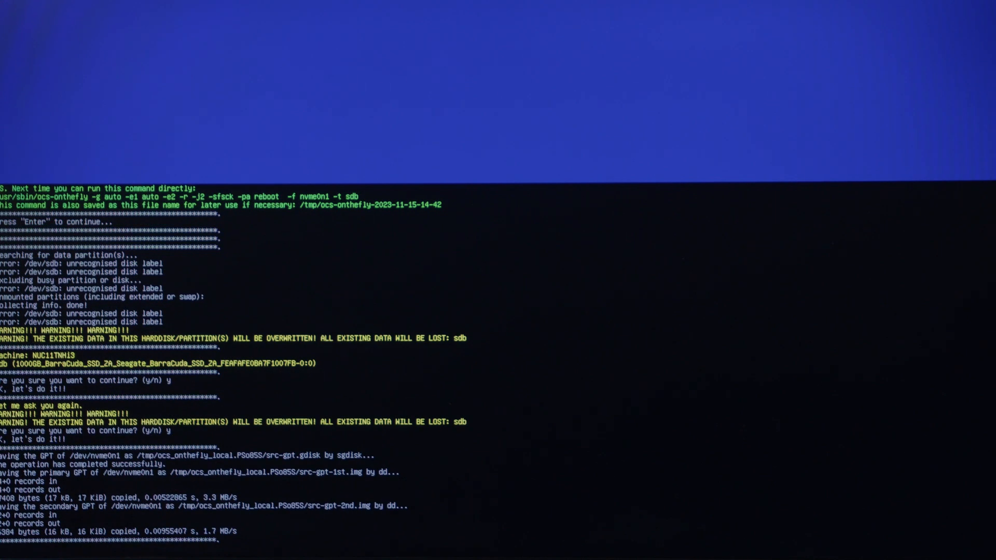
- Scroll through the output as the GPT partition table is written to /dev/sdb
{"action": "scroll", "scroll_direction": "down", "scroll_amount": 3}
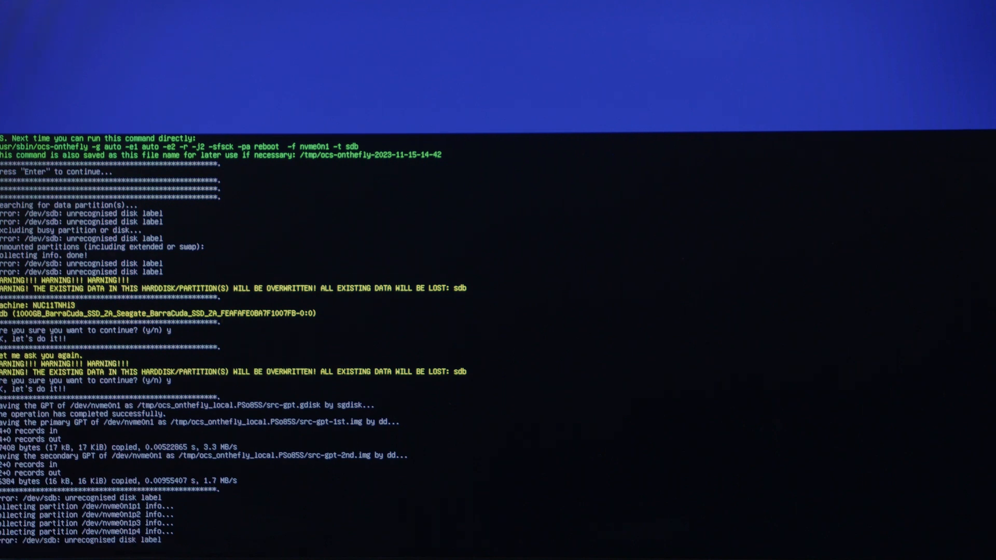
{"action": "scroll", "scroll_direction": "down", "scroll_amount": 3}
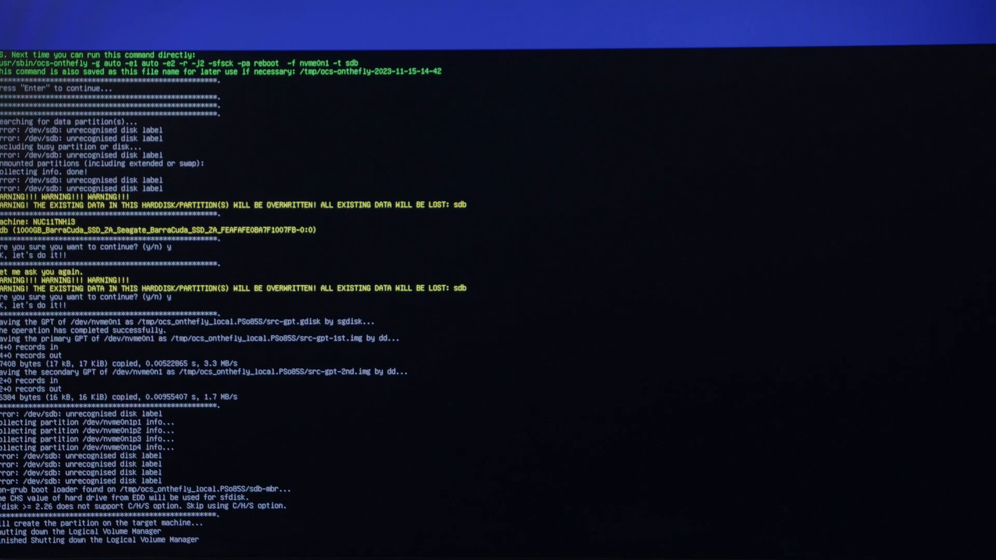
{"action": "scroll", "scroll_direction": "down", "scroll_amount": 3}
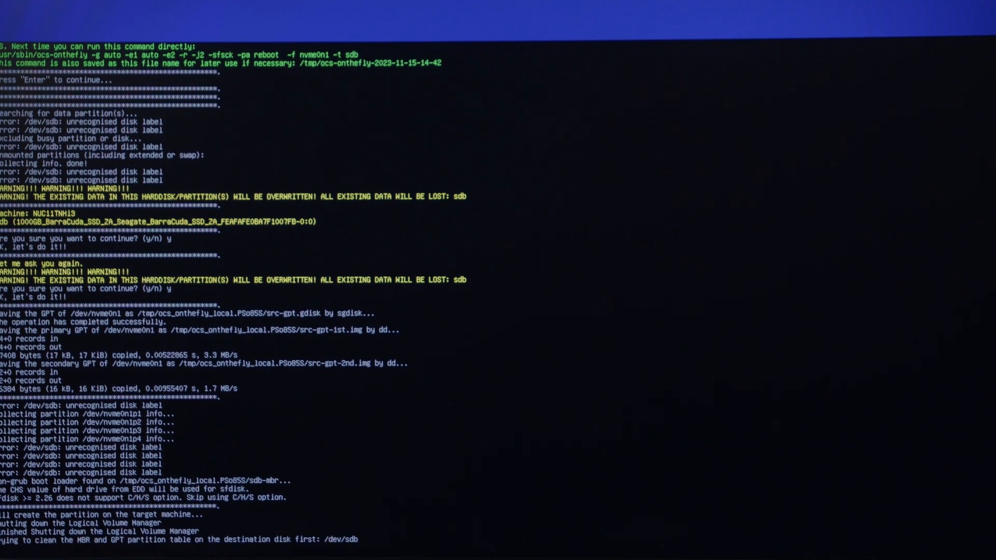
{"action": "scroll", "scroll_direction": "down", "scroll_amount": 3}
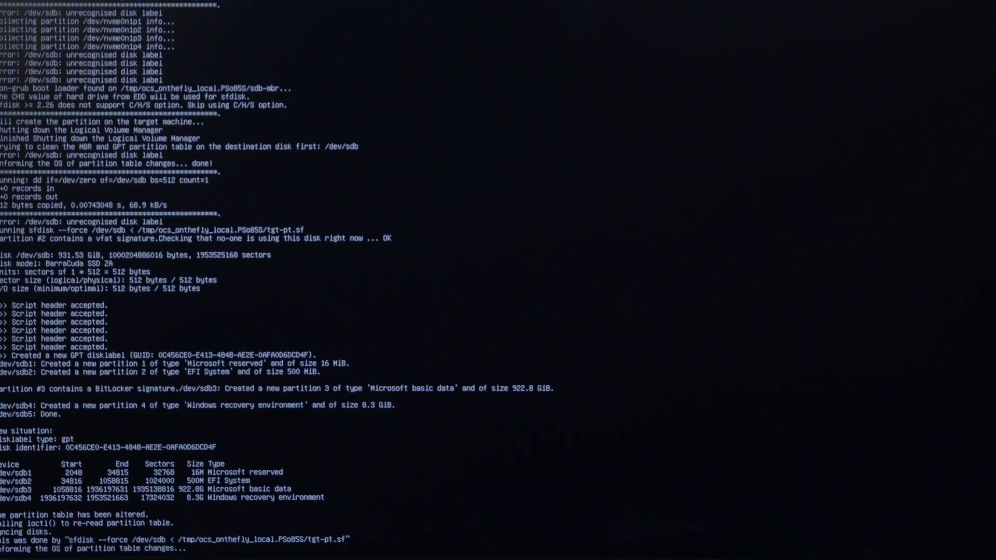
{"action": "scroll", "scroll_direction": "down", "scroll_amount": 3}
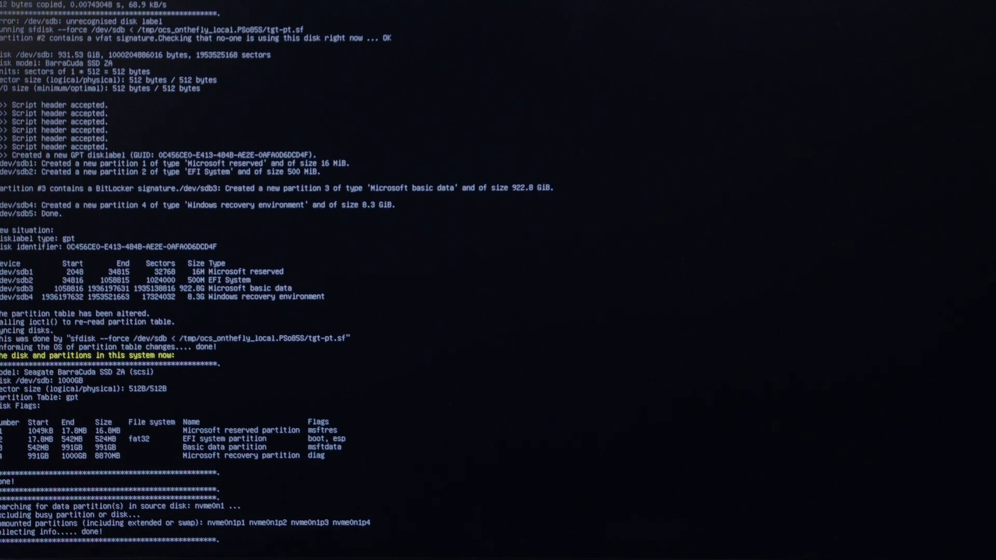